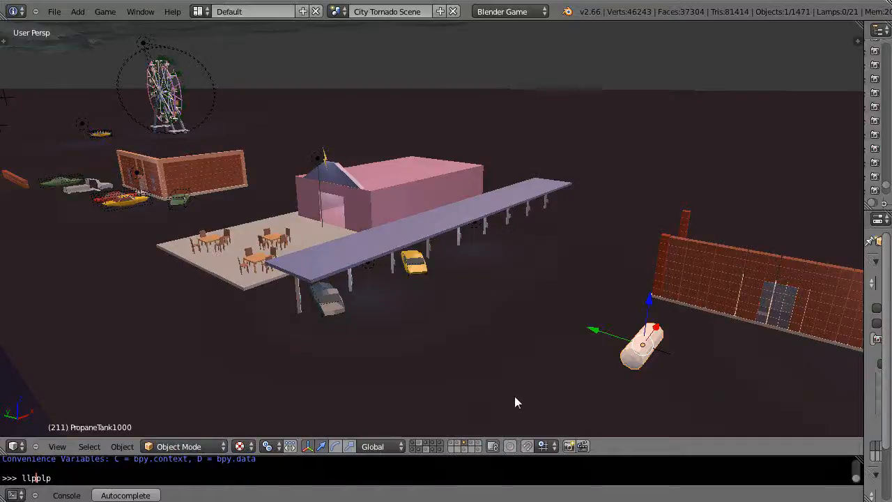
mouse_move(511, 398)
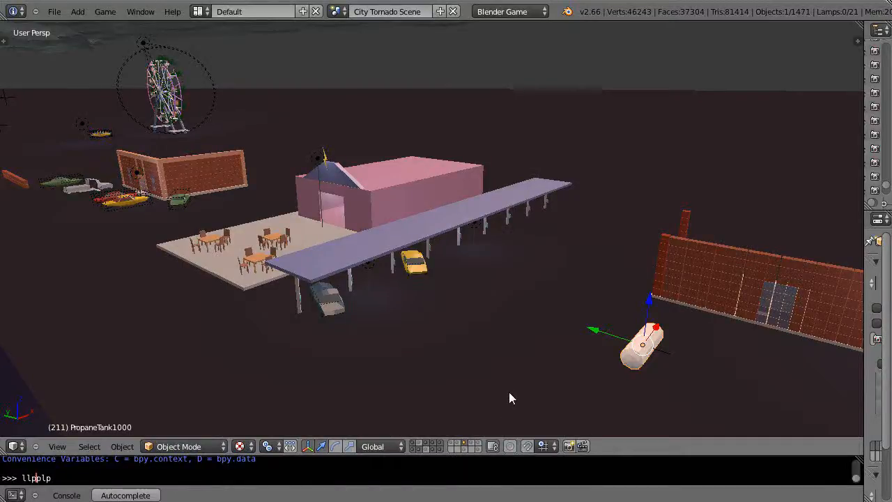
mouse_move(457, 238)
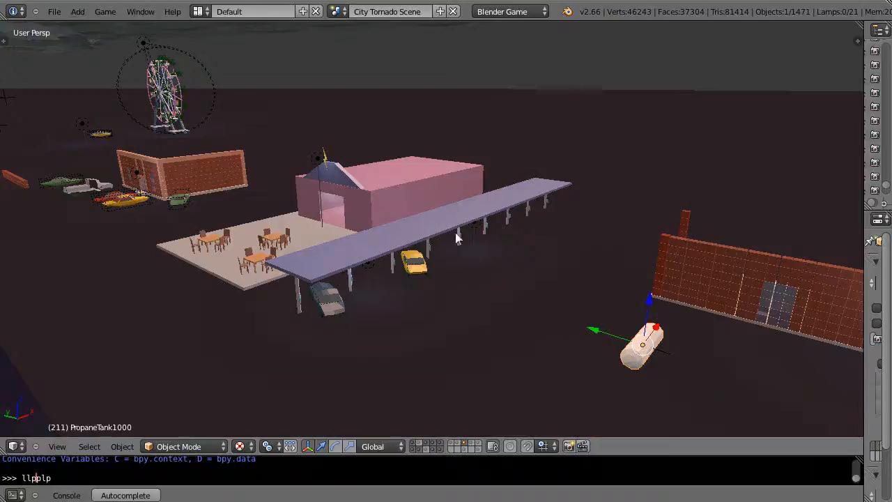
mouse_move(387, 281)
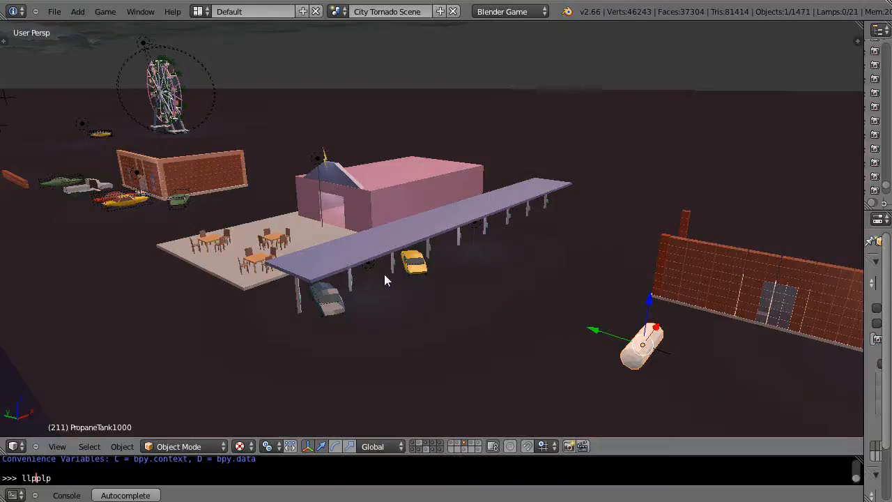
mouse_move(467, 351)
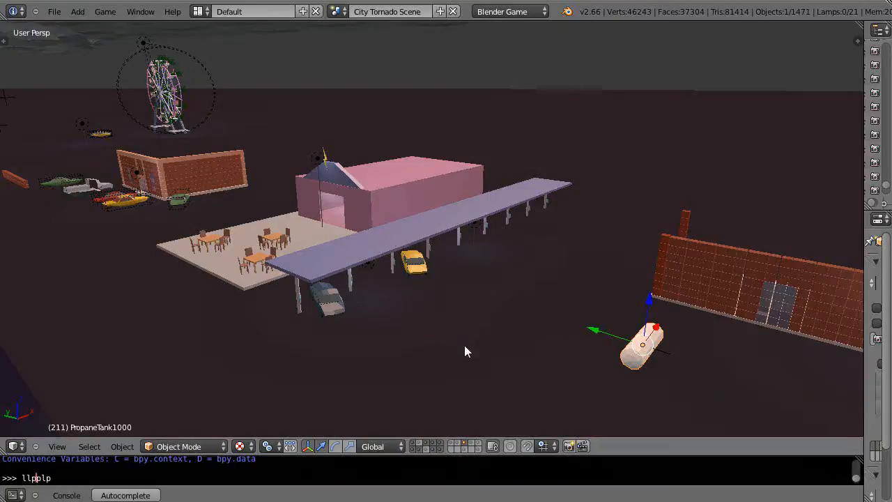
mouse_move(488, 352)
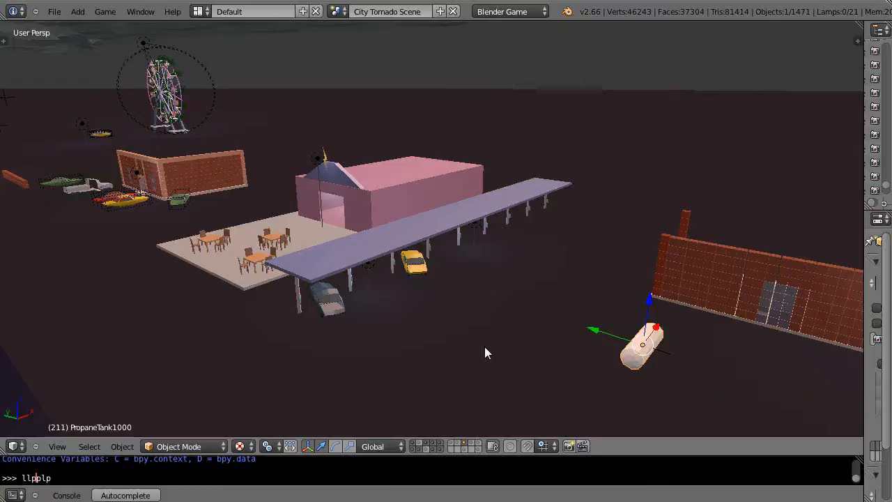
mouse_move(452, 363)
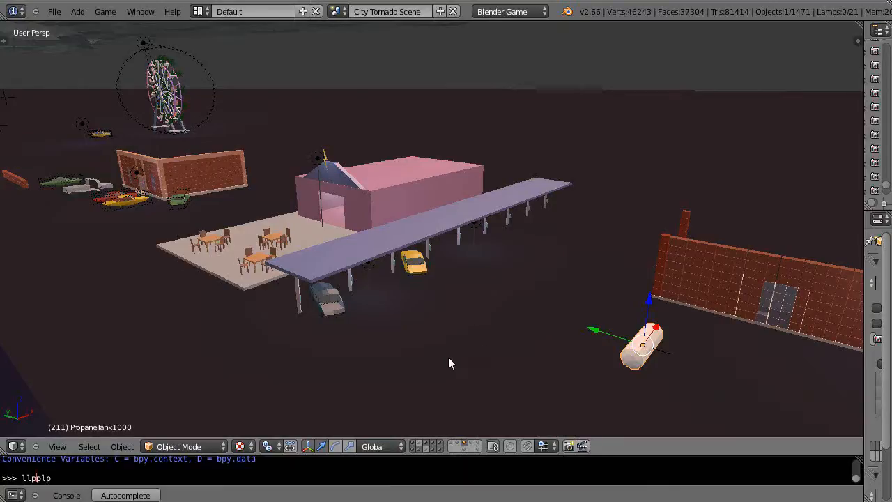
mouse_move(415, 399)
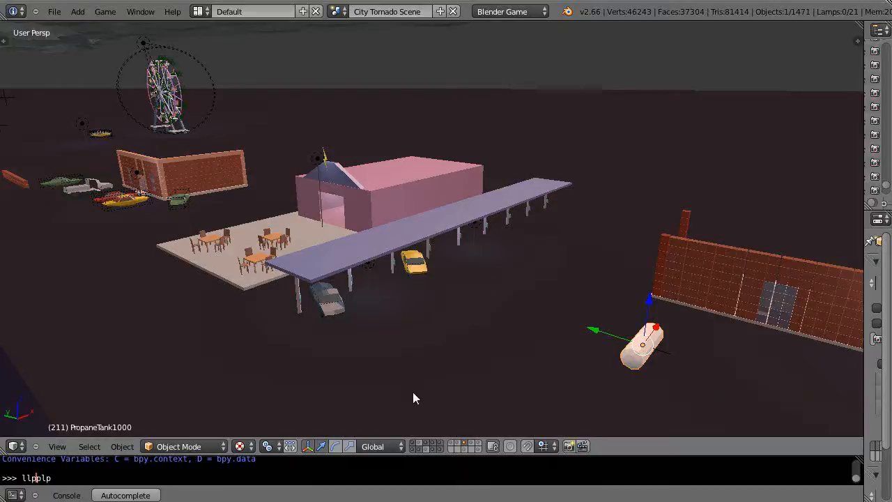
mouse_move(391, 397)
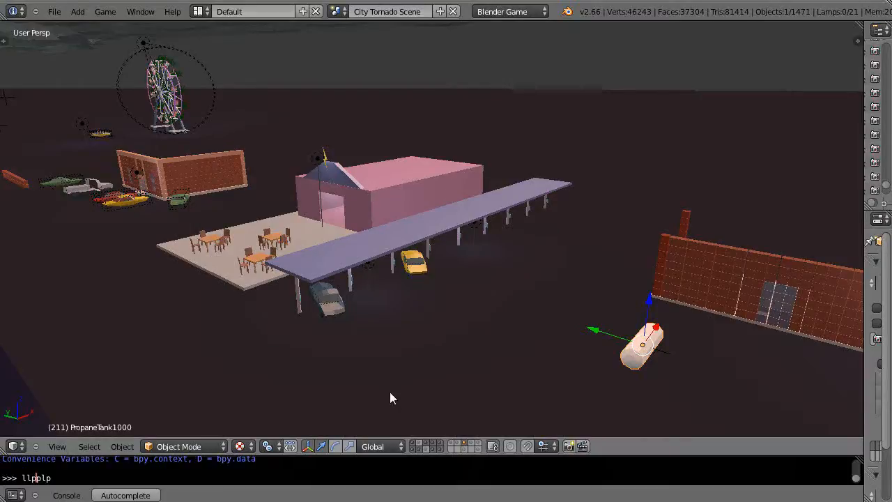
mouse_move(433, 386)
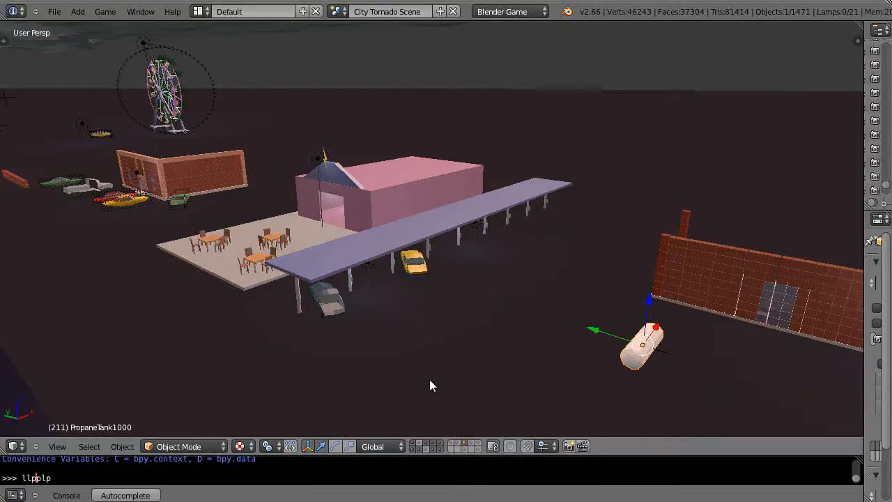
mouse_move(643, 368)
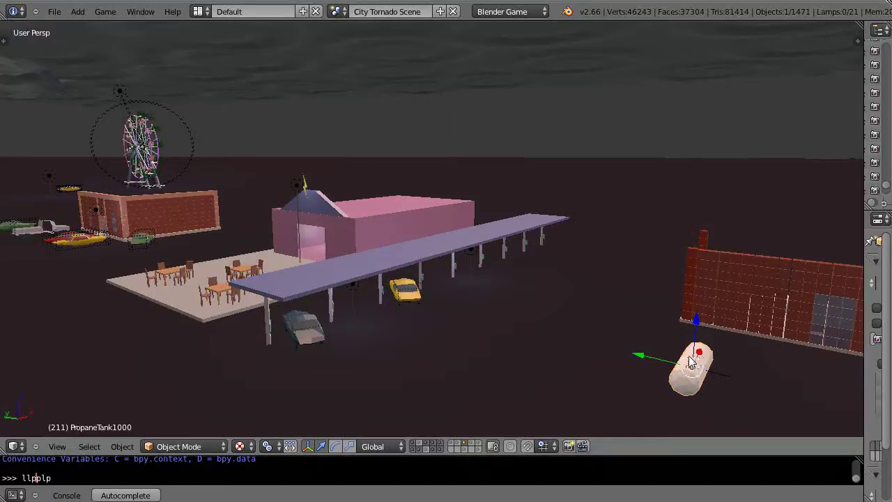
mouse_move(694, 388)
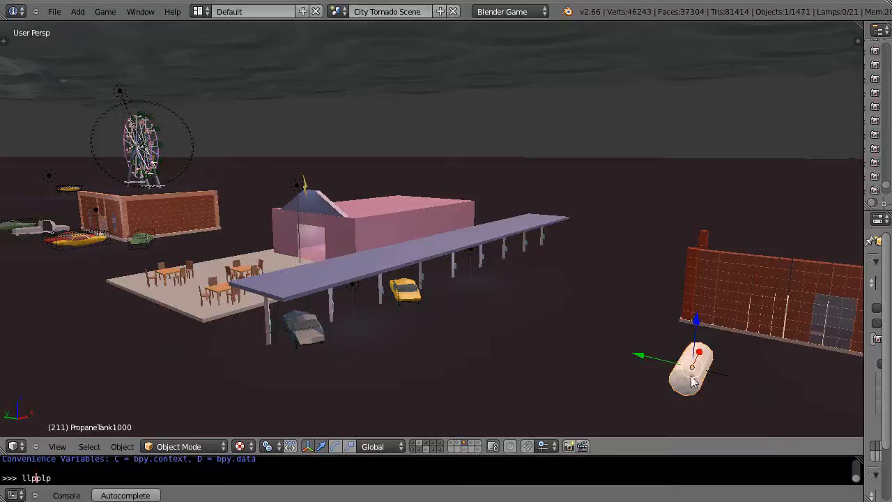
mouse_move(709, 386)
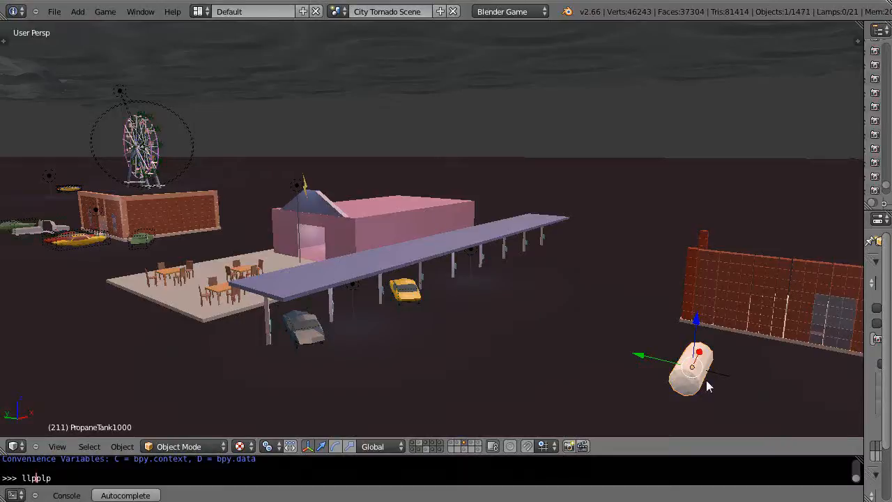
mouse_move(684, 379)
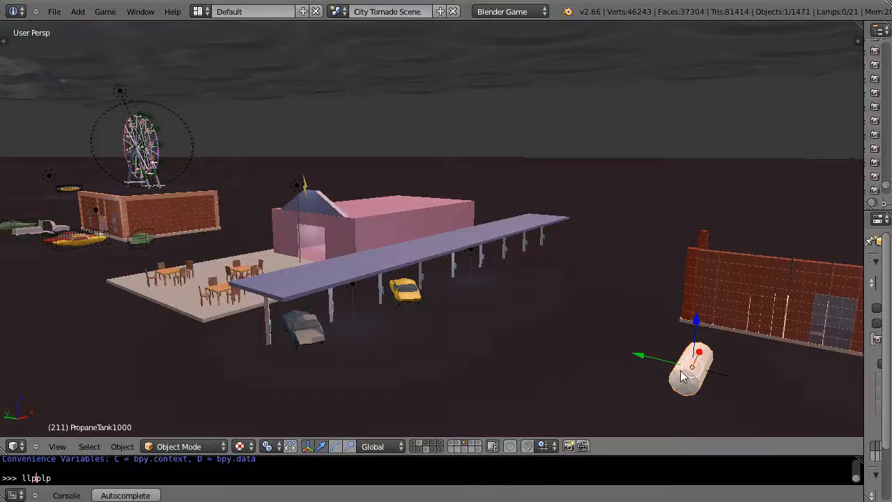
mouse_move(665, 368)
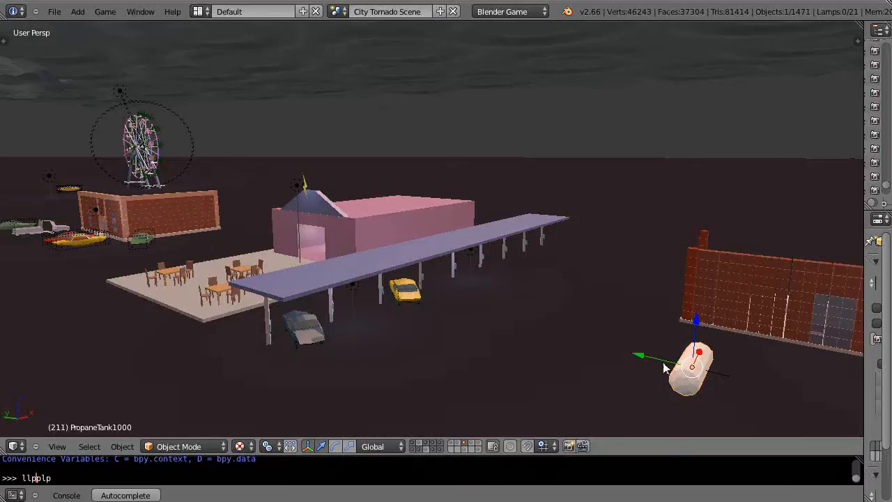
mouse_move(679, 359)
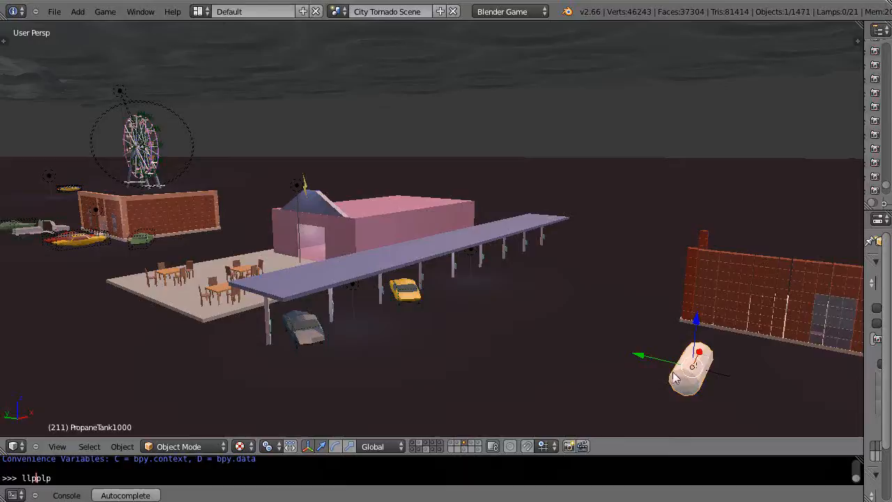
mouse_move(688, 379)
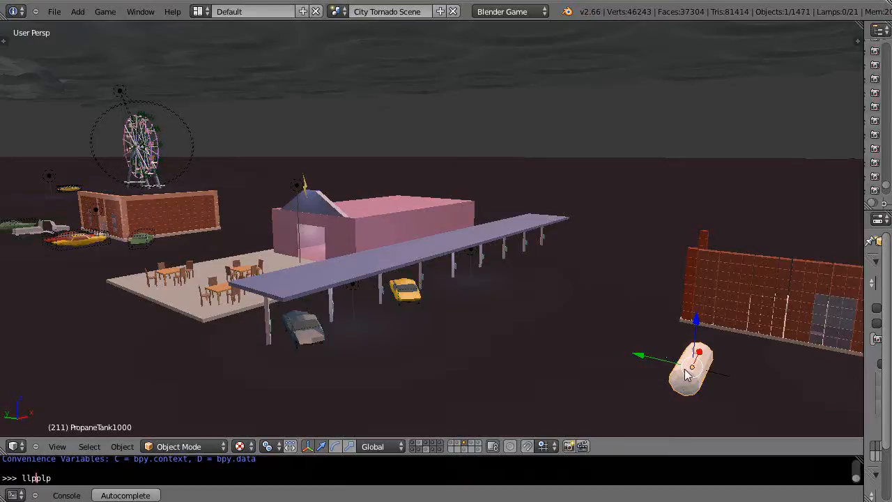
drag(691, 370, 669, 342)
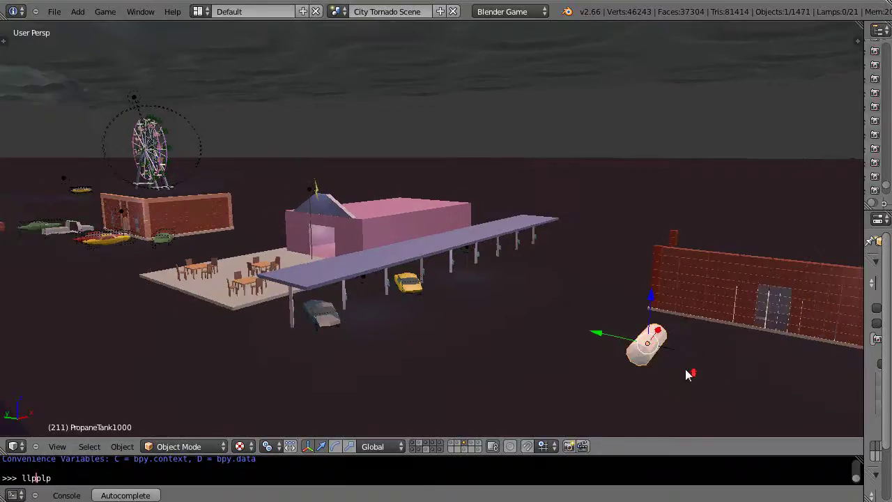